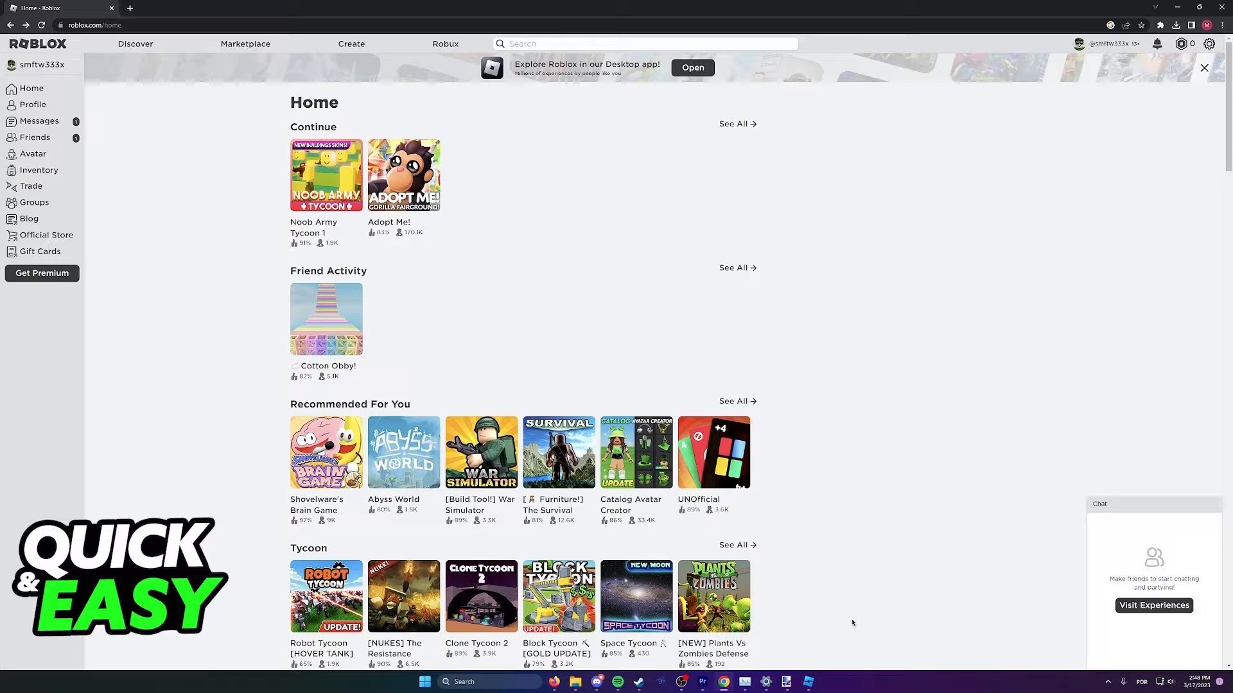
mouse_move(382, 65)
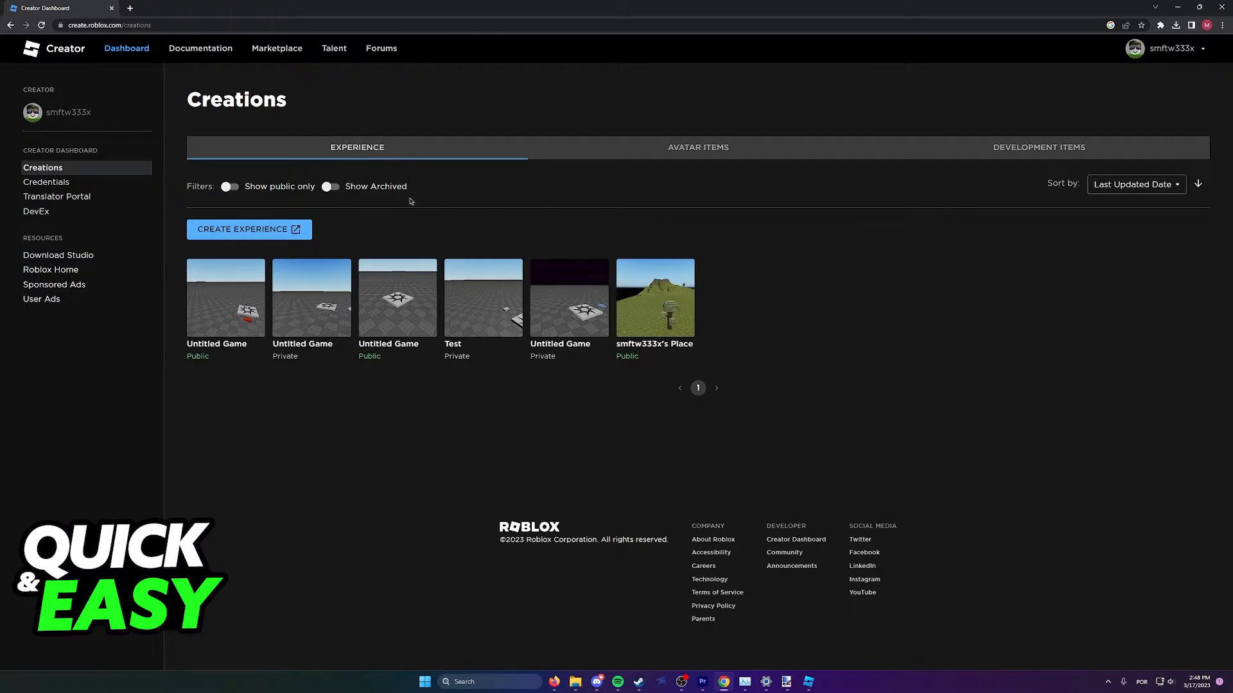
mouse_move(366, 251)
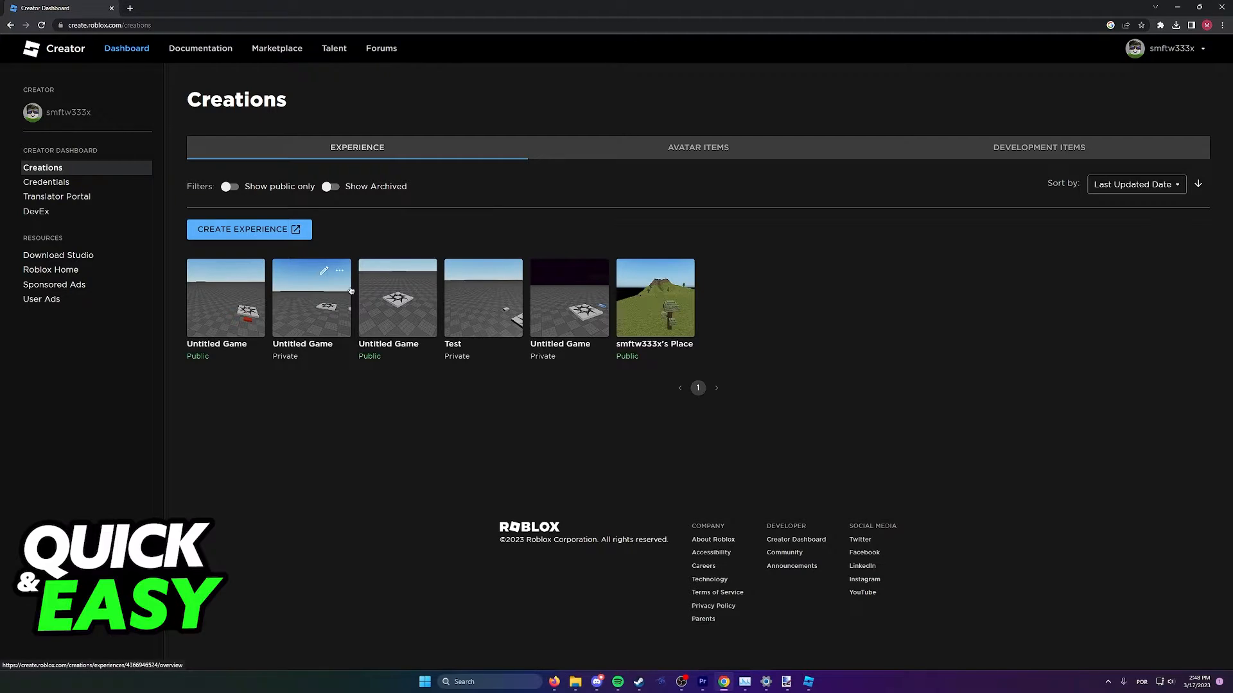
Bring up the options menu for the first Untitled Game card on Creations
click(682, 271)
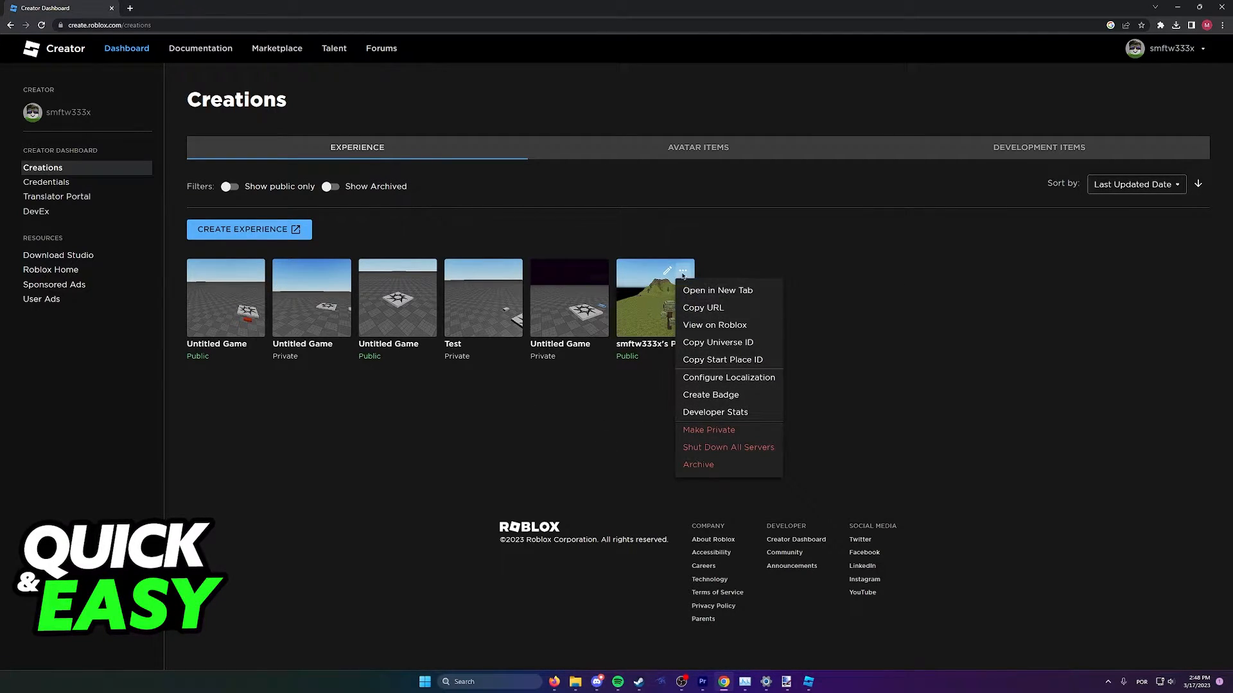
mouse_move(727, 480)
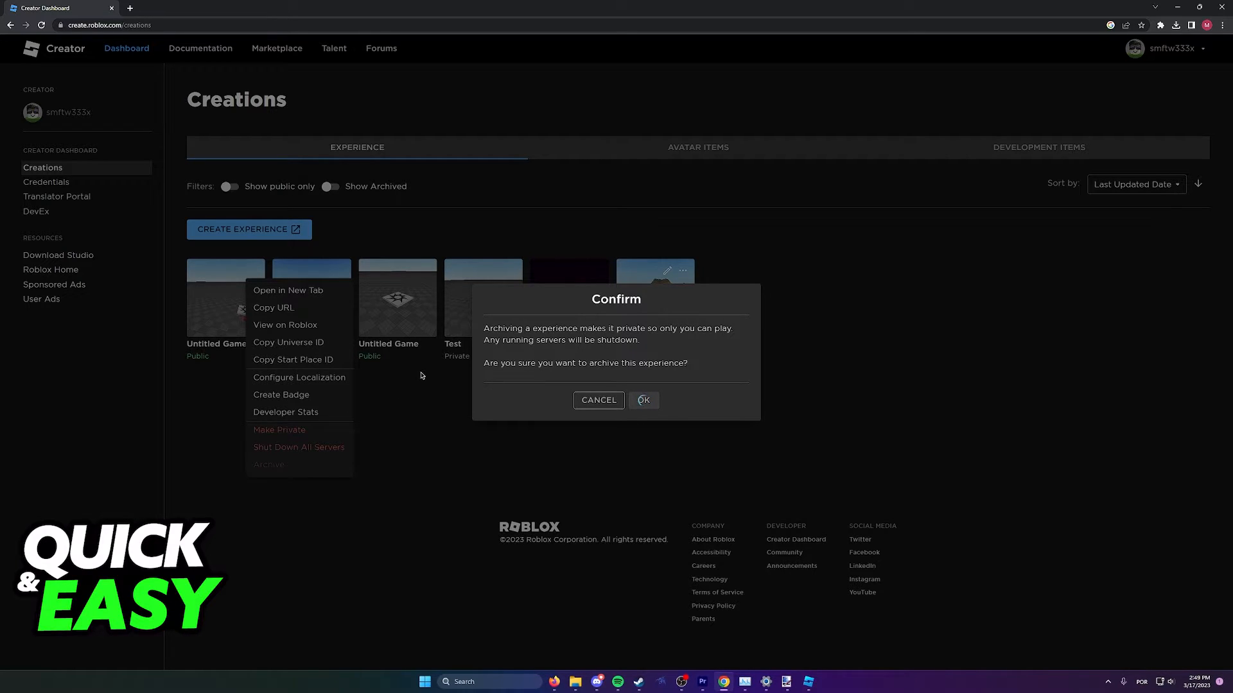
mouse_move(825, 688)
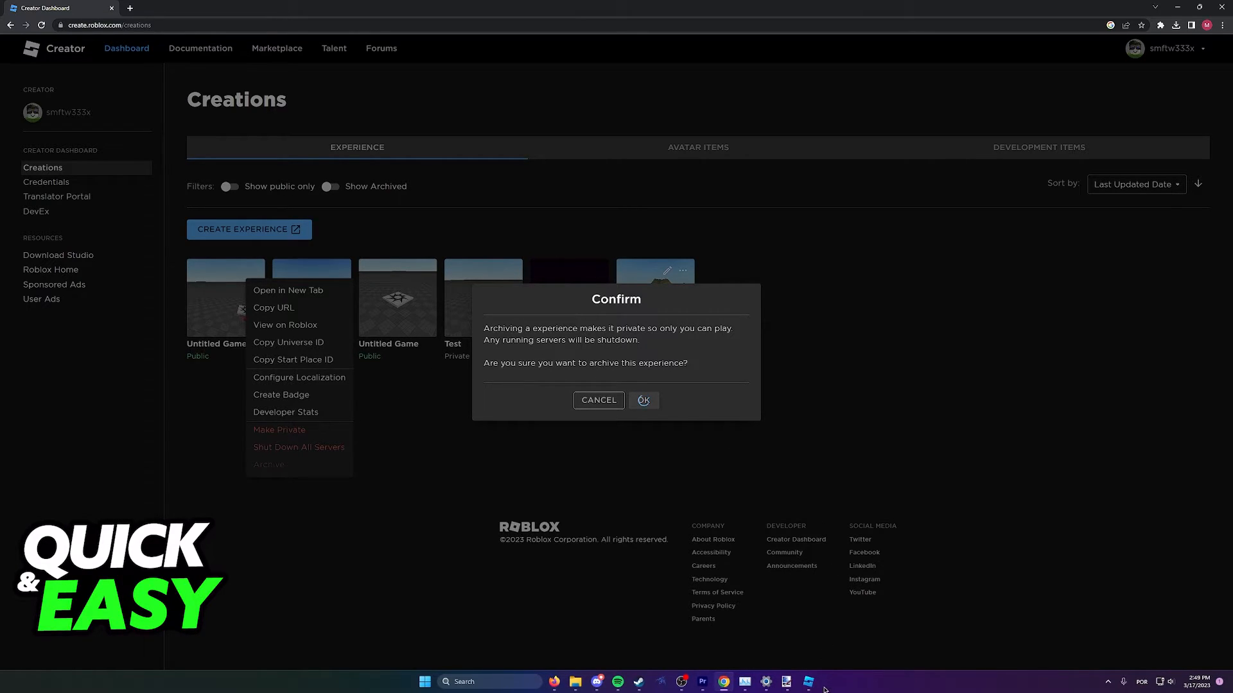
Archive the third, public Untitled Game from Studio's My Games list and confirm with Yes
click(806, 682)
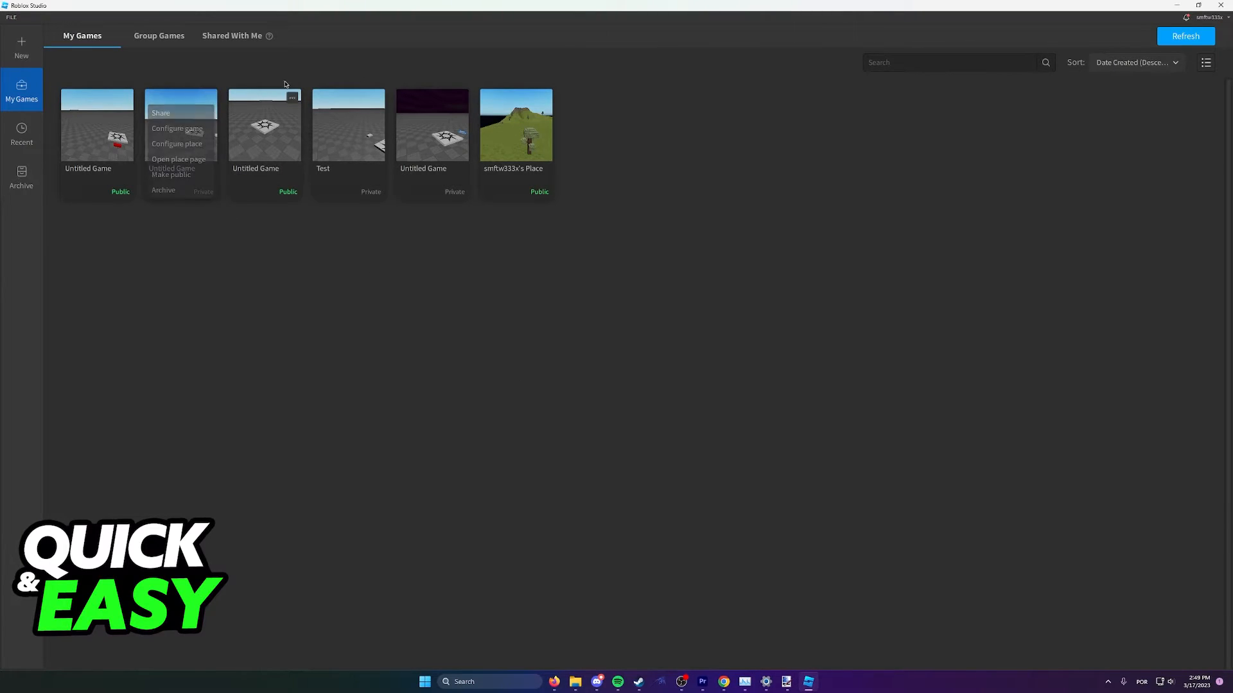
click(291, 97)
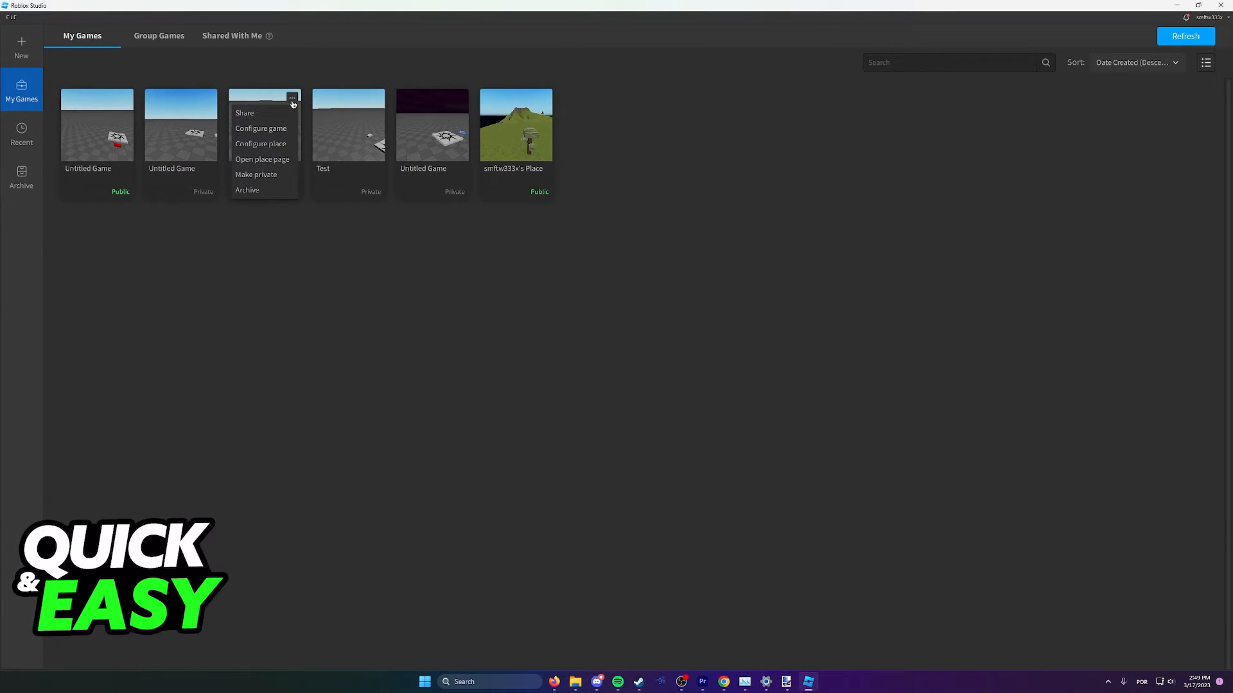
click(246, 190)
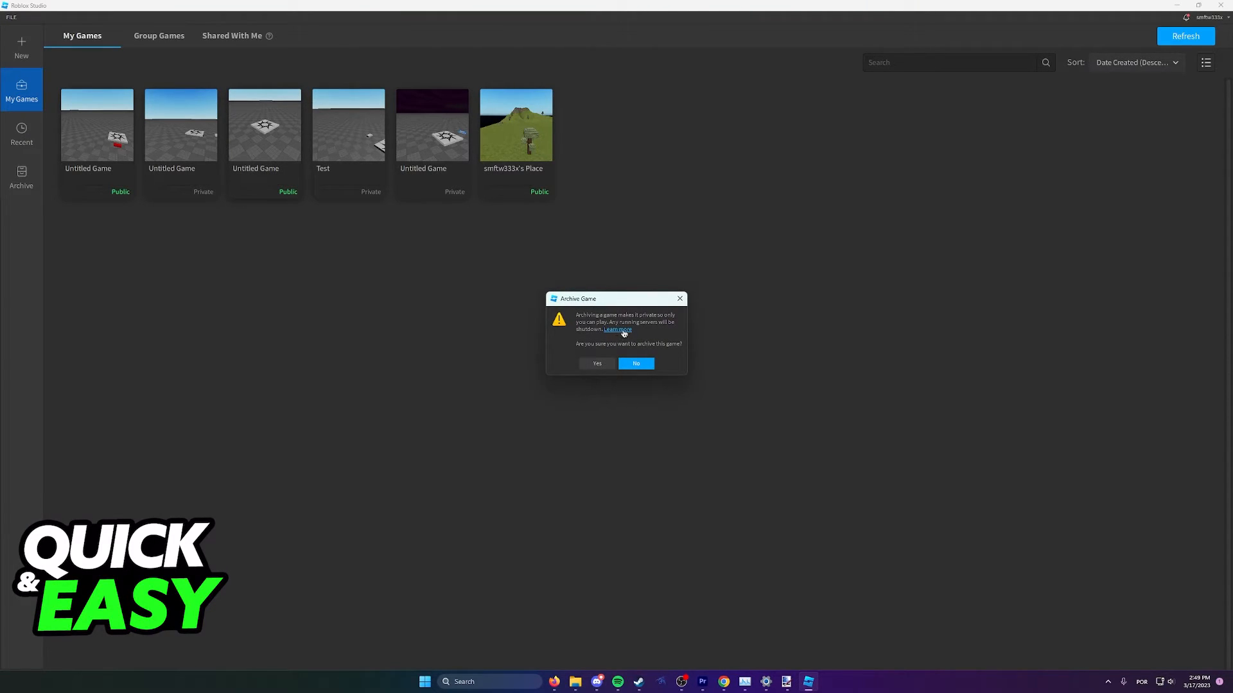
mouse_move(622, 364)
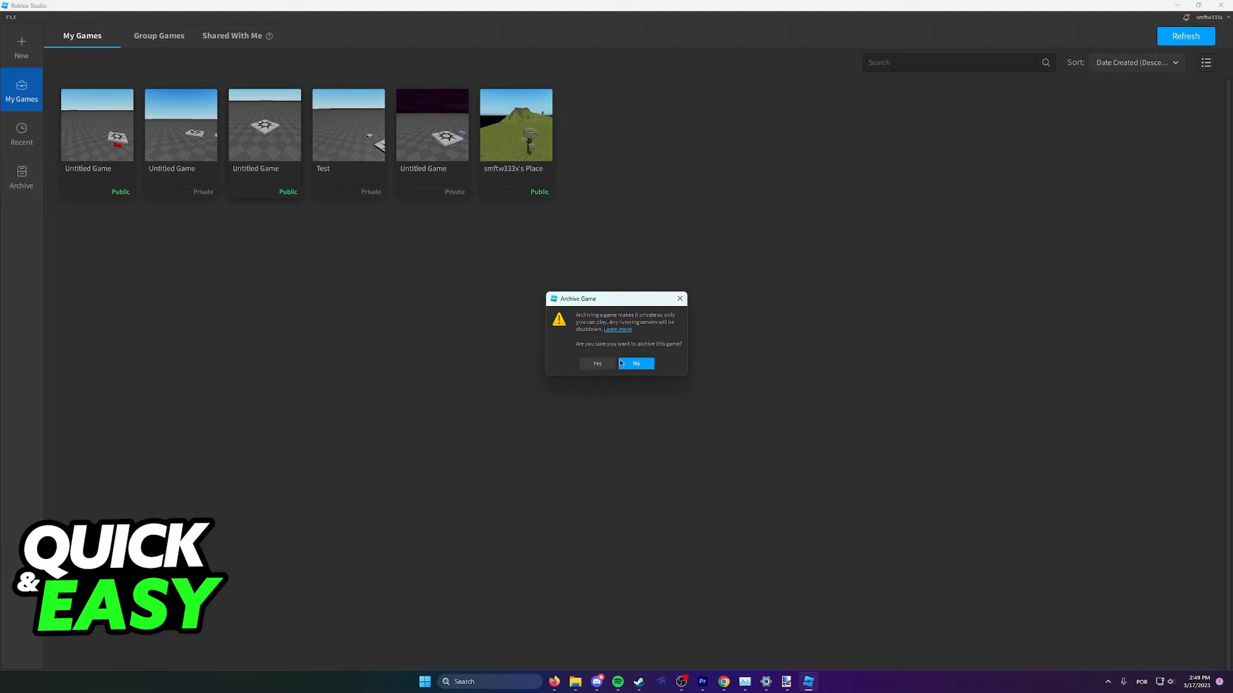
click(636, 364)
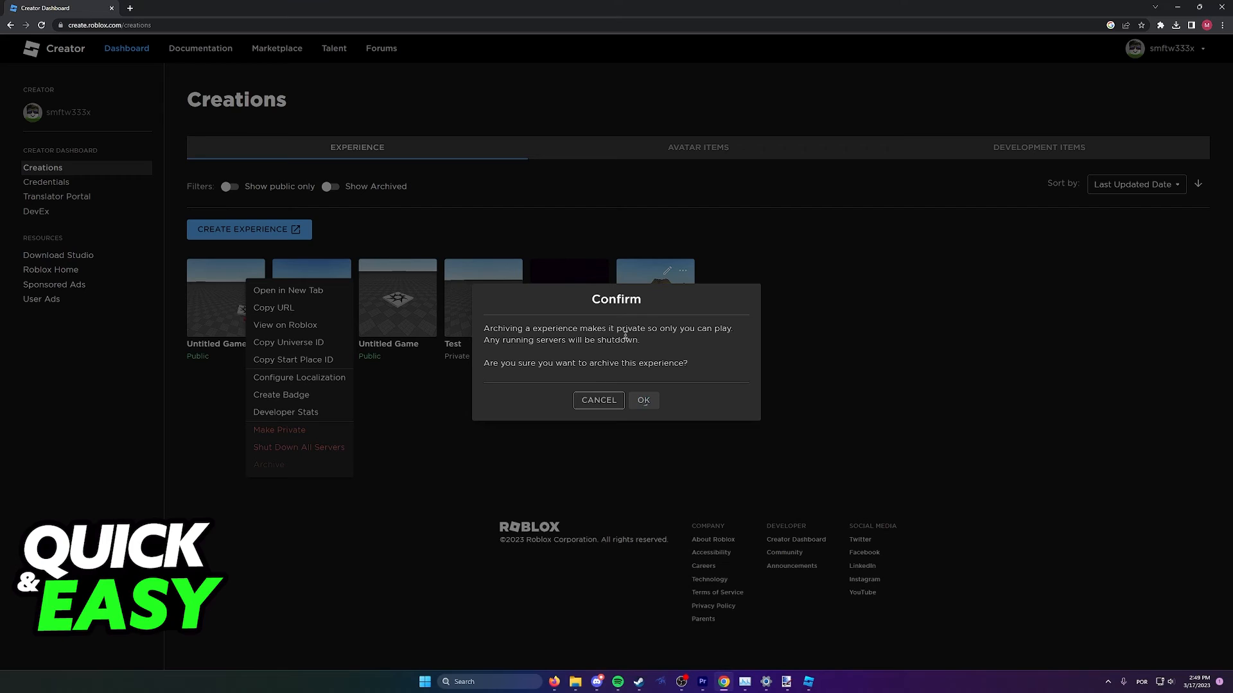
Confirm archiving the first Untitled Game and reload so Creations lists four experiences
click(643, 399)
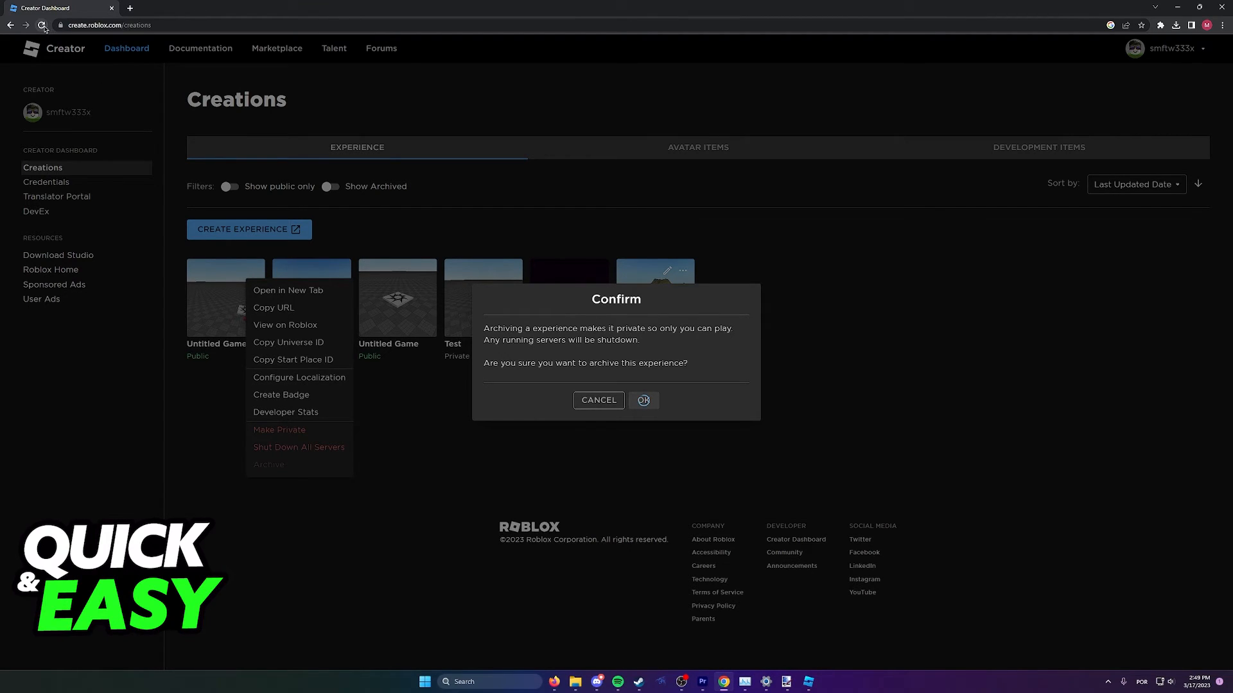
click(644, 401)
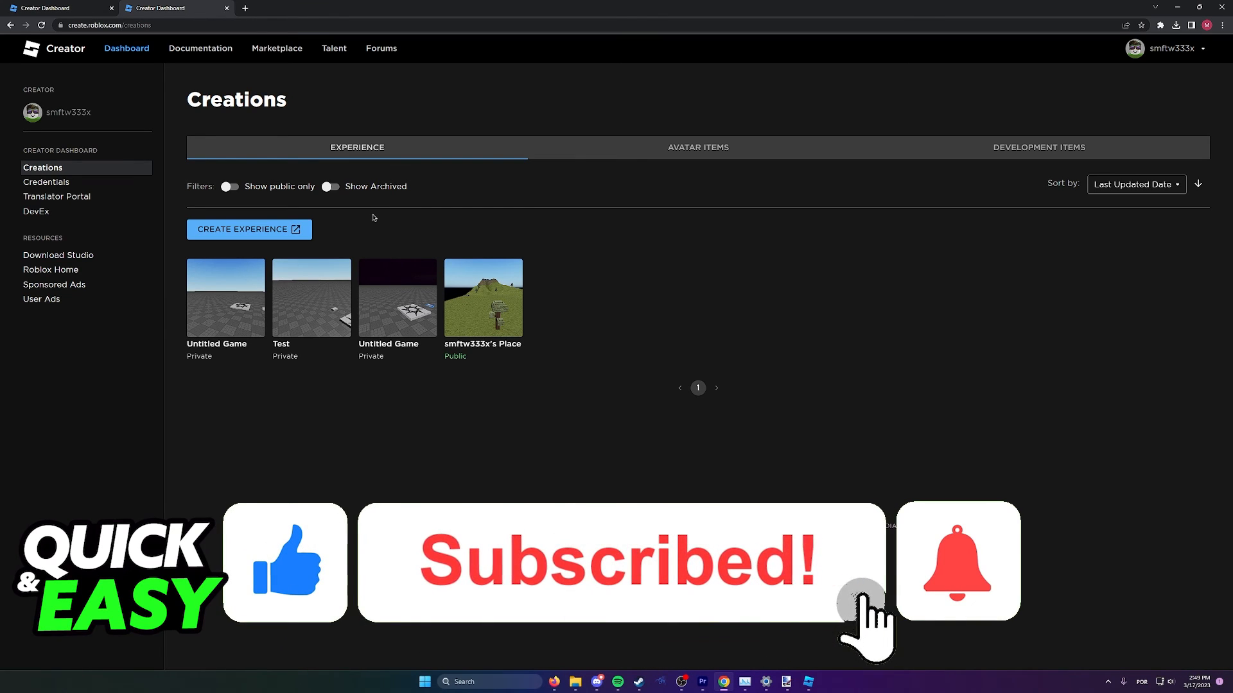
click(958, 561)
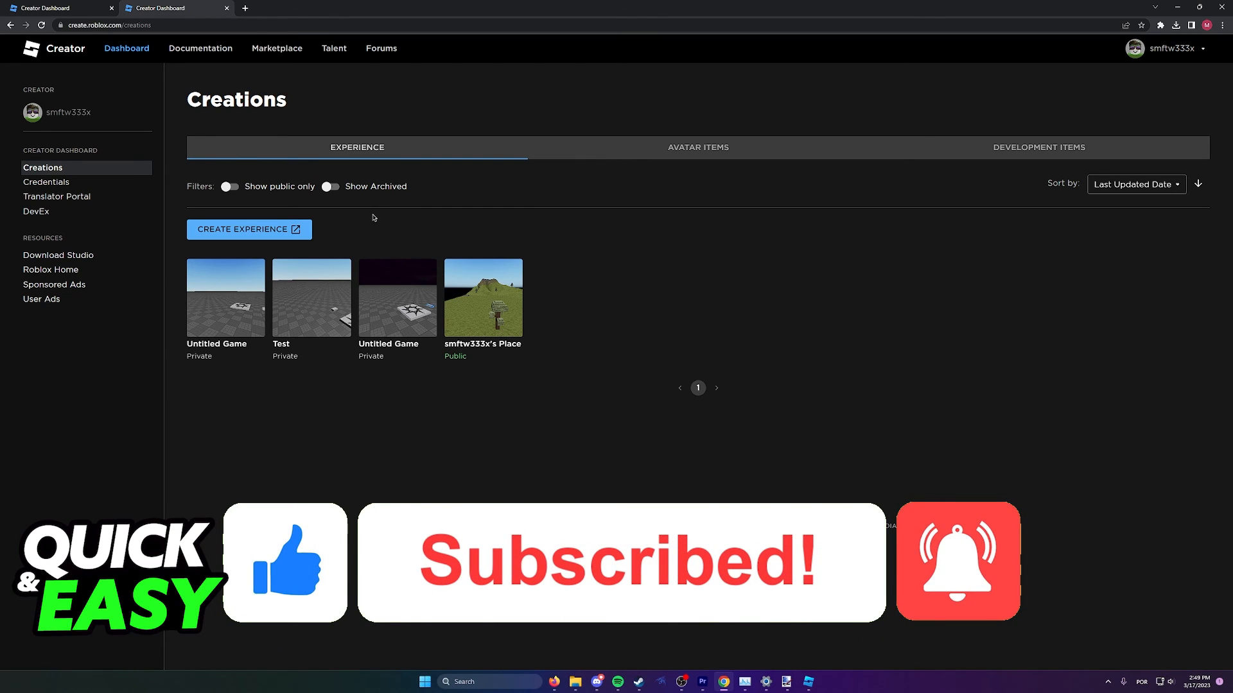